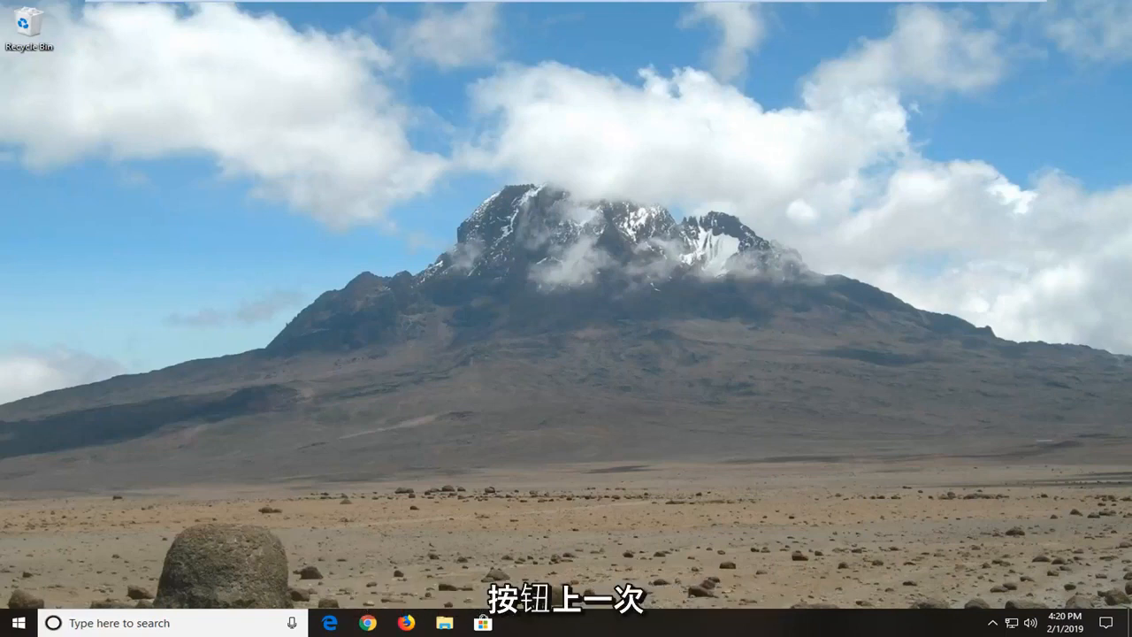
pyautogui.moveTo(14, 622)
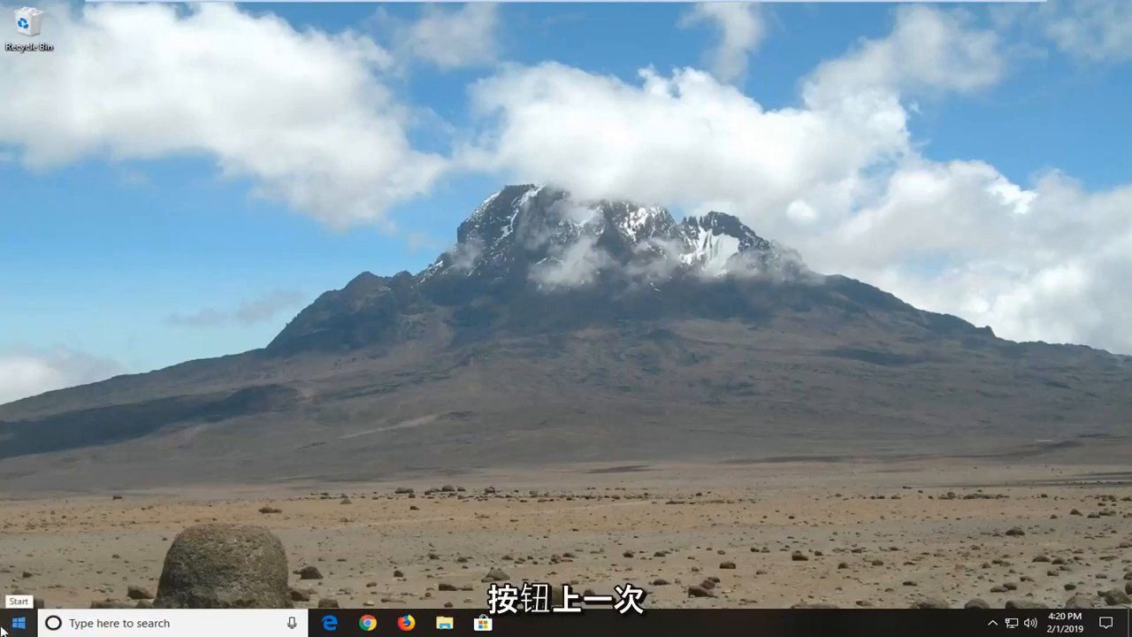
# Search the Start menu for gpedit.msc and launch the Local Group Policy Editor.
pyautogui.click(15, 622)
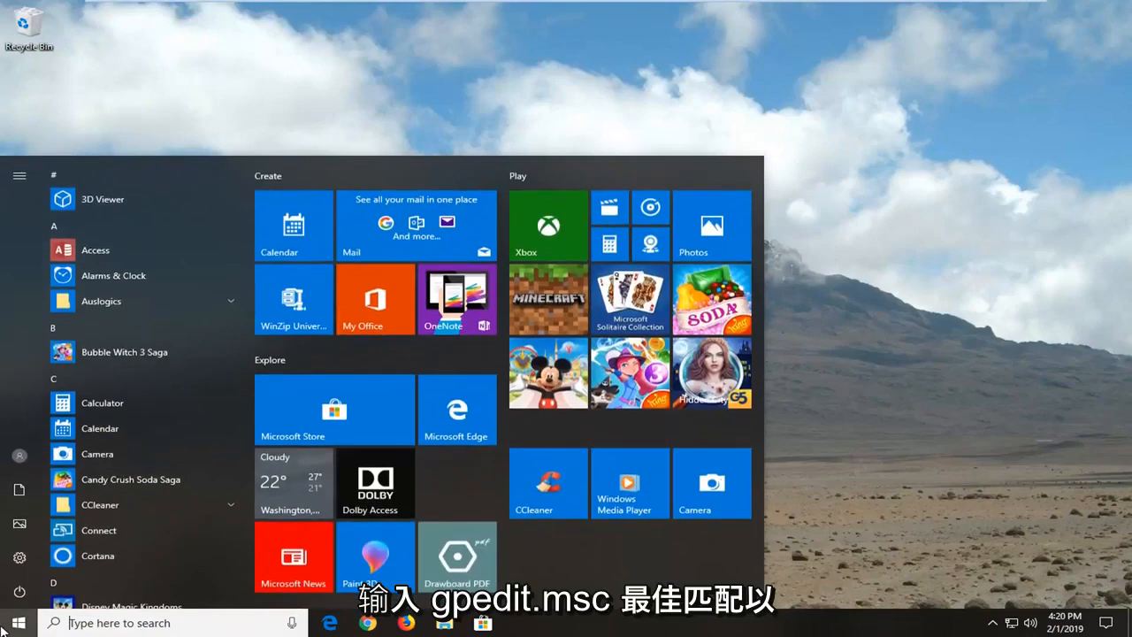
pyautogui.write('g')
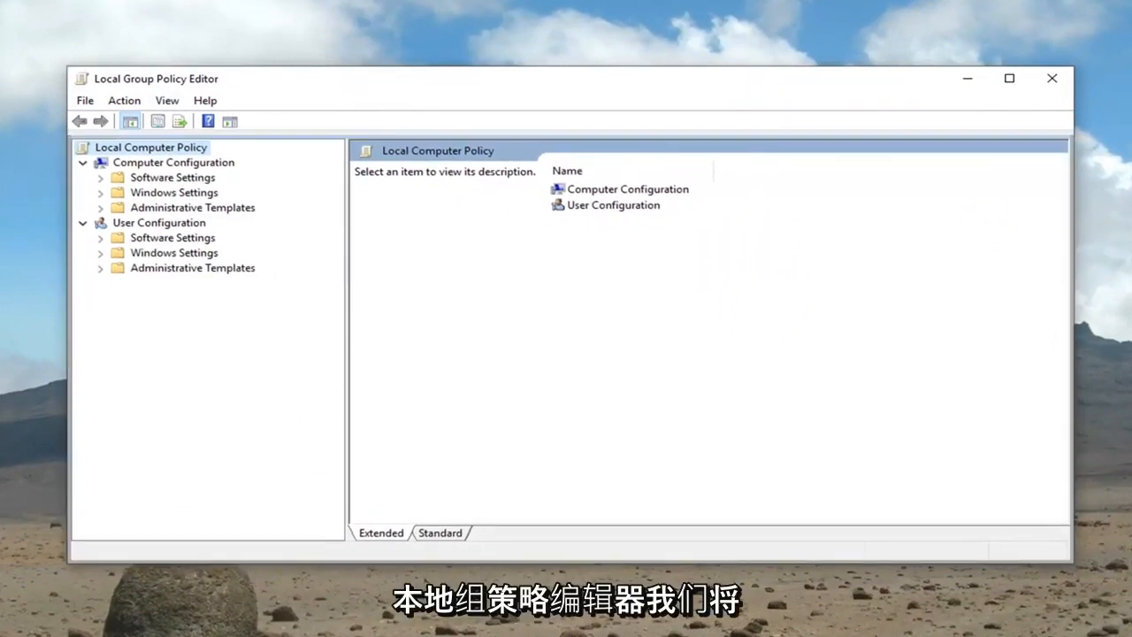
# Briefly explore and collapse the User Configuration branch of the policy tree.
pyautogui.click(159, 223)
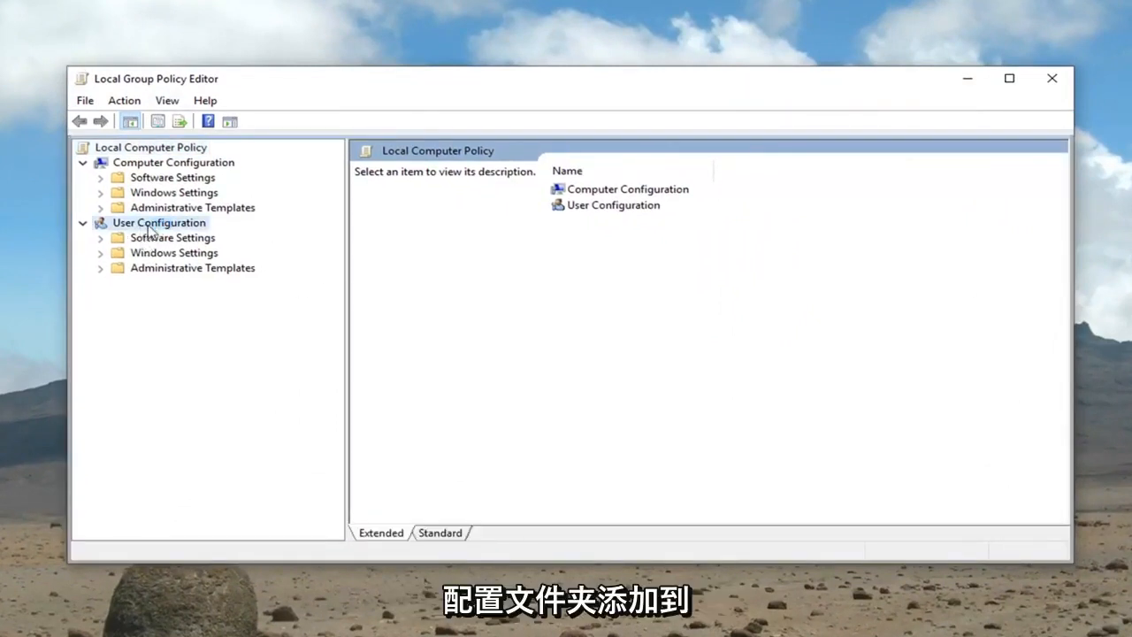
pyautogui.click(160, 223)
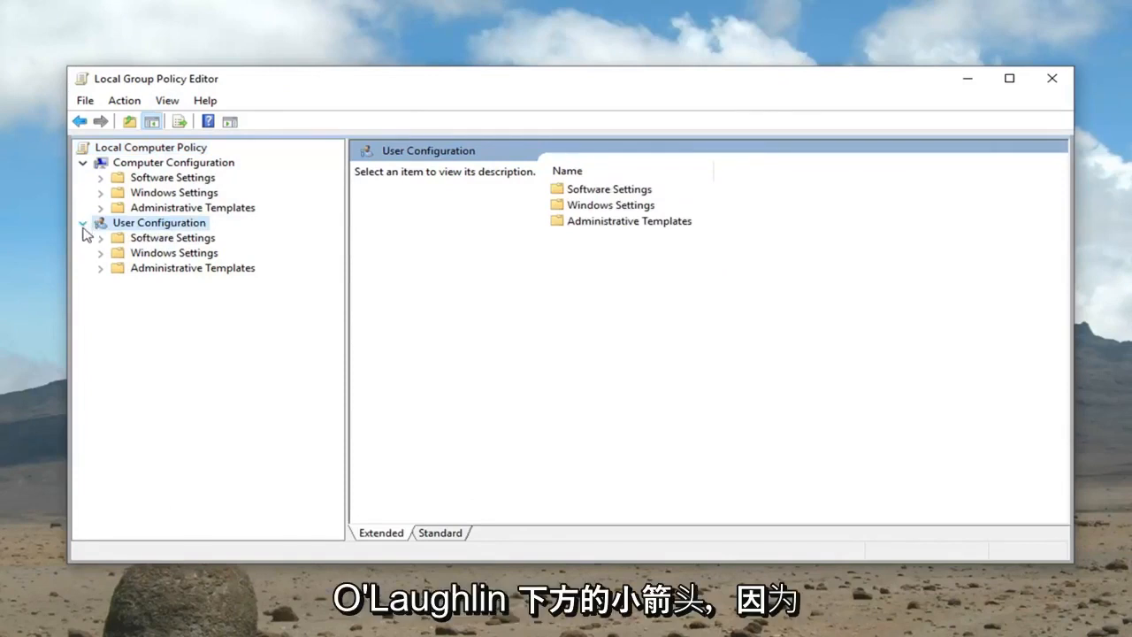
pyautogui.click(81, 223)
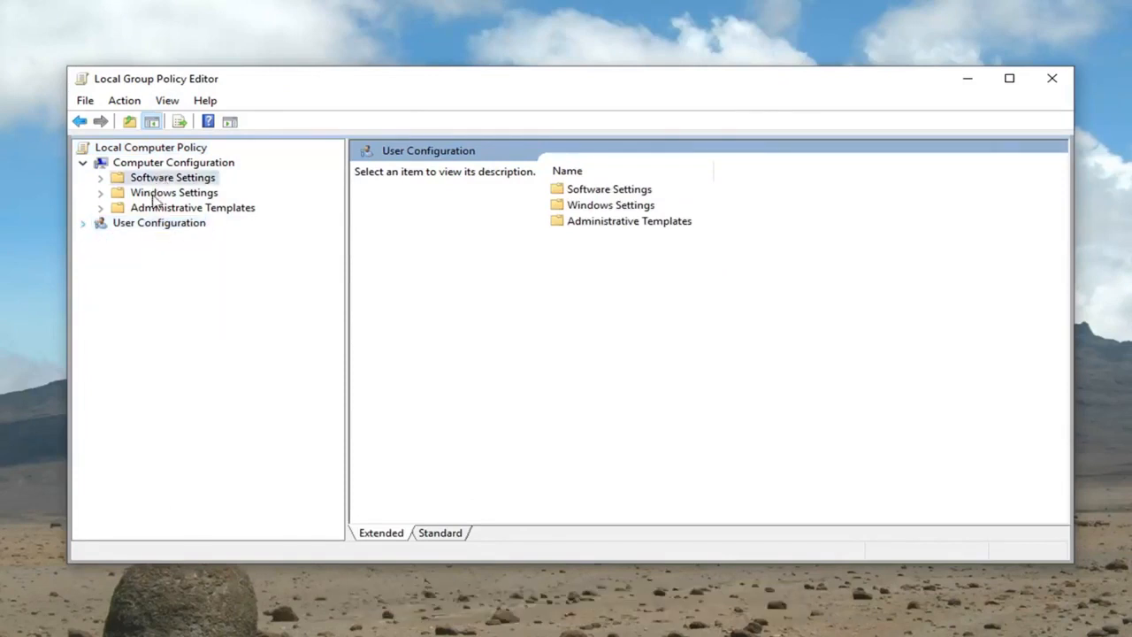
pyautogui.click(172, 177)
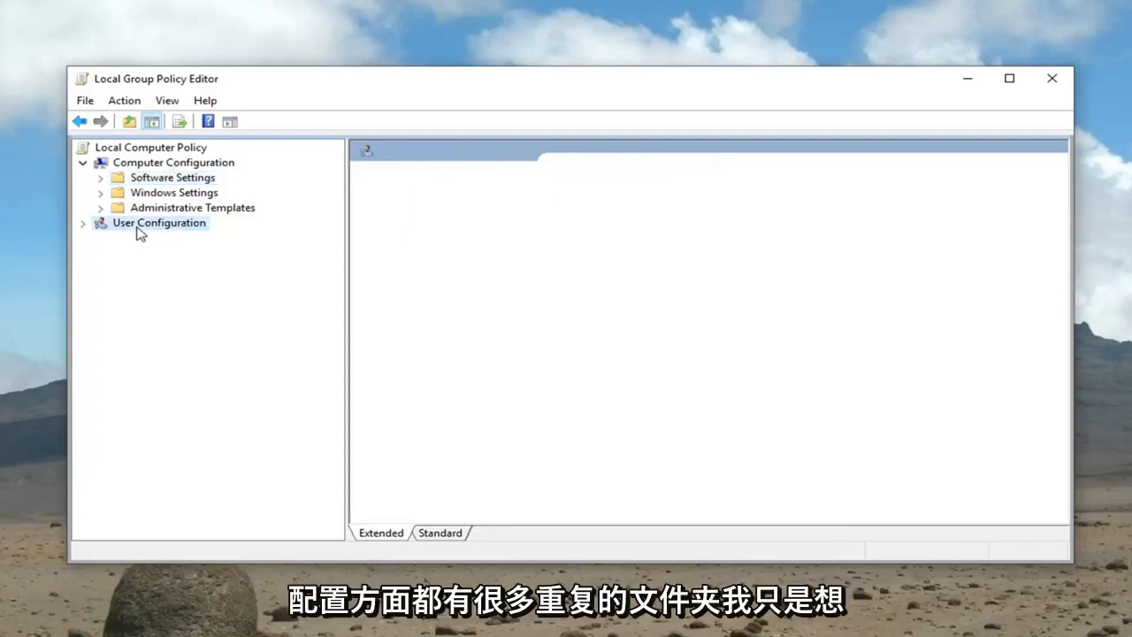
pyautogui.click(159, 223)
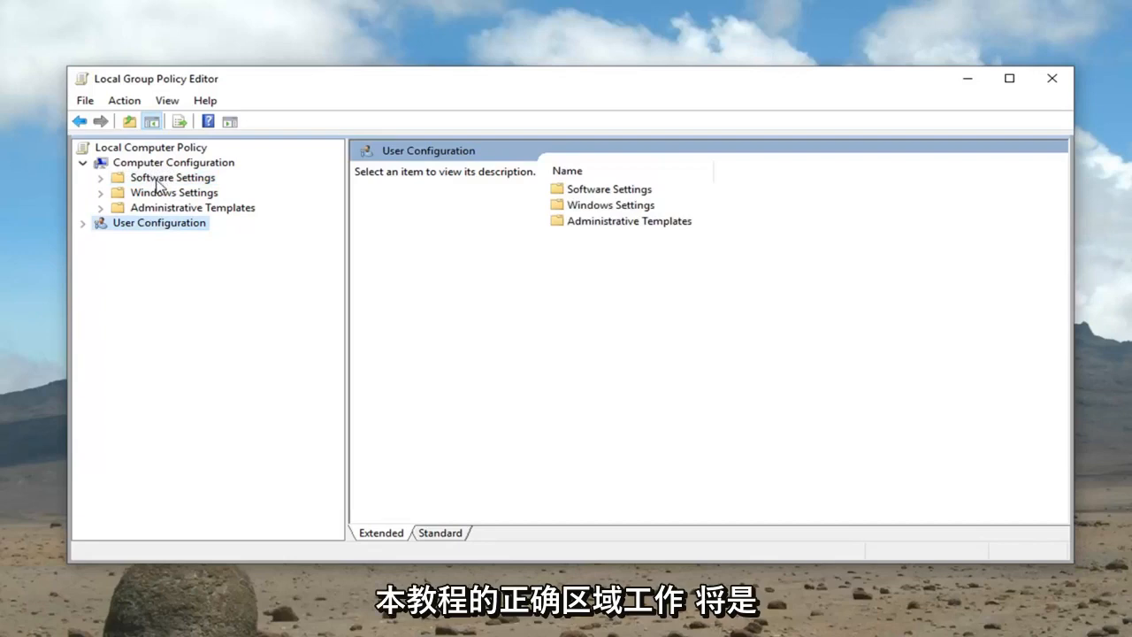
pyautogui.moveTo(131, 164)
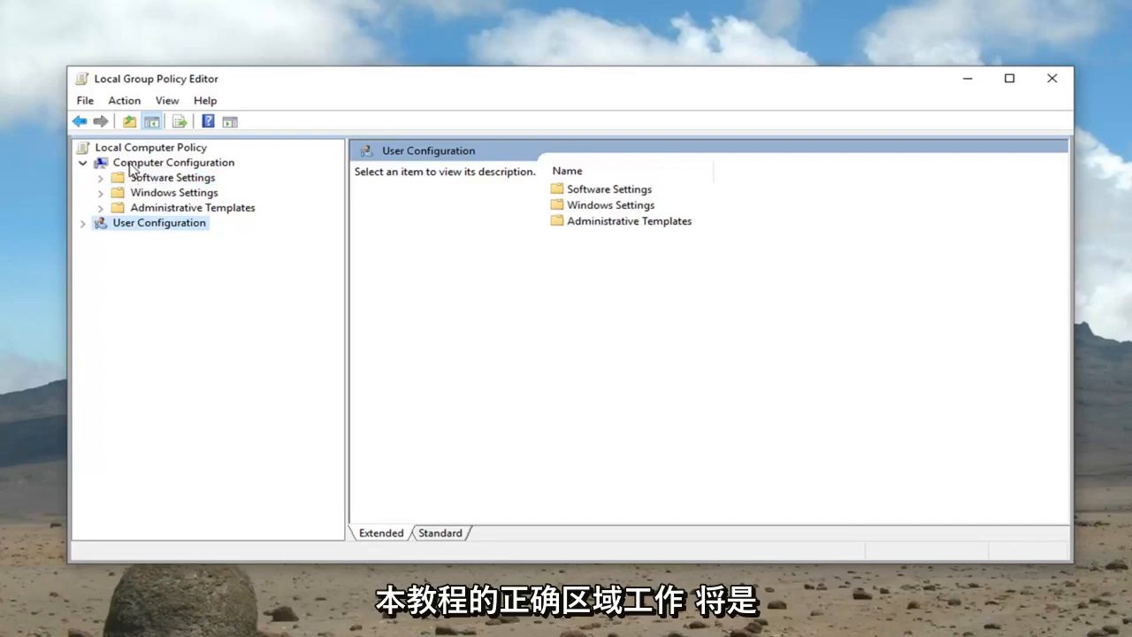
# Expand Computer Configuration > Administrative Templates > Windows Components.
pyautogui.click(174, 163)
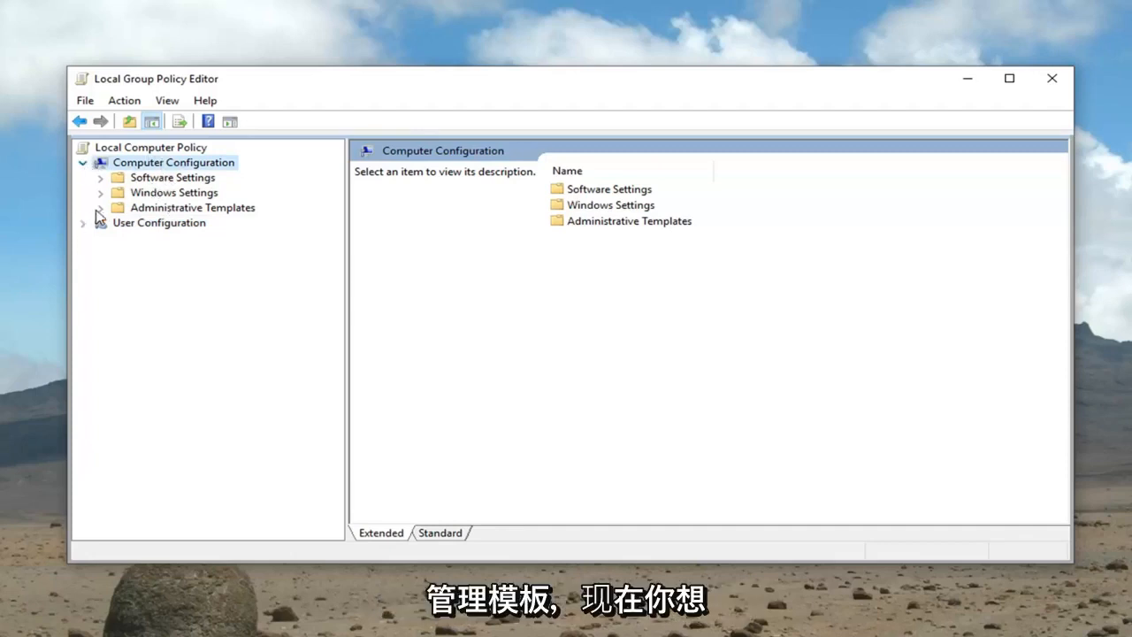
pyautogui.click(101, 207)
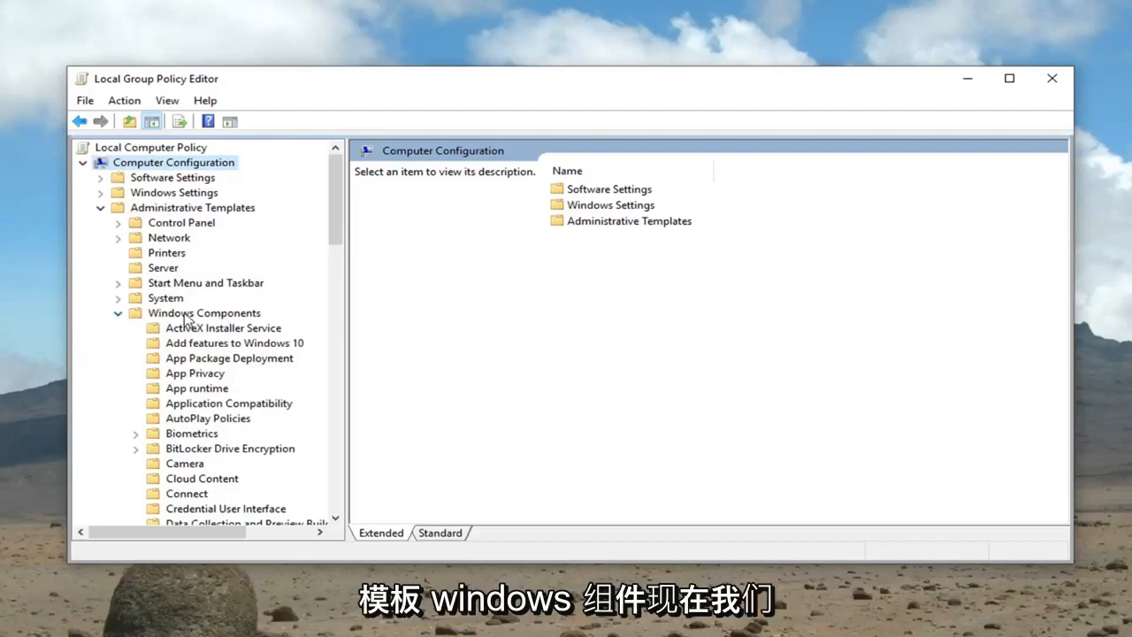
pyautogui.moveTo(304, 318)
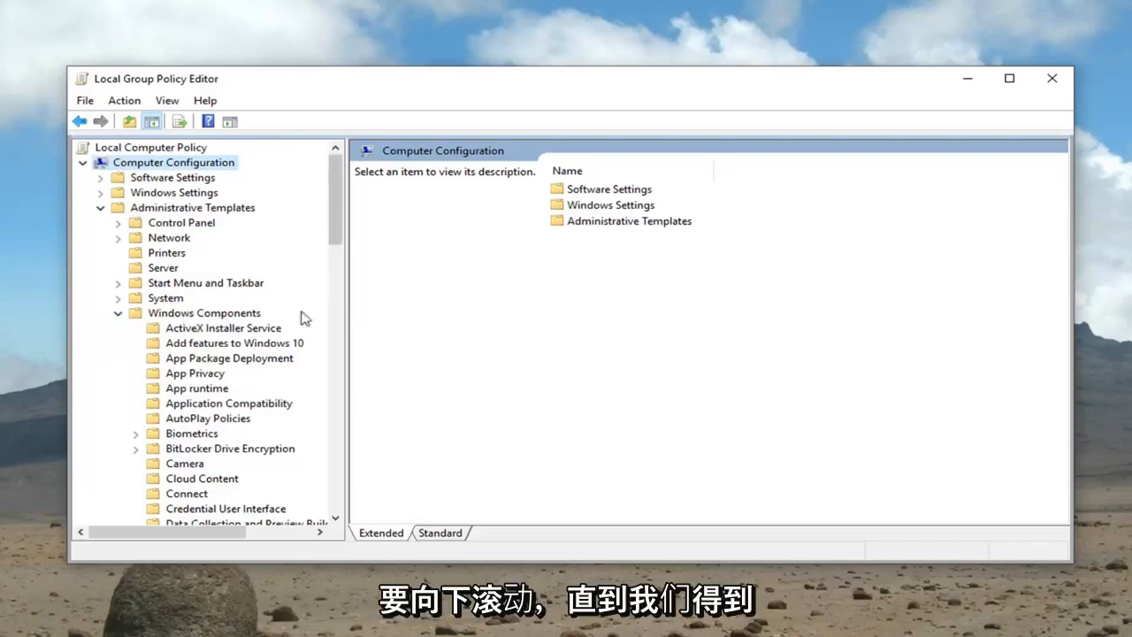
# Bring up the Allow Telemetry policy settings under Data Collection and Preview Builds.
pyautogui.scroll(-3)
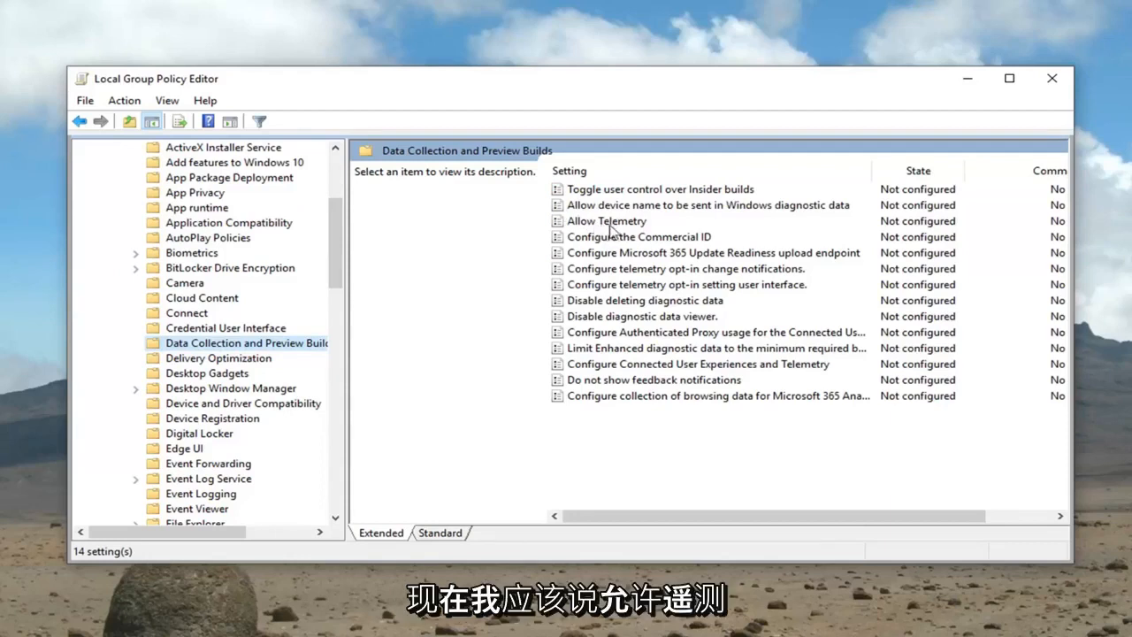
pyautogui.click(605, 220)
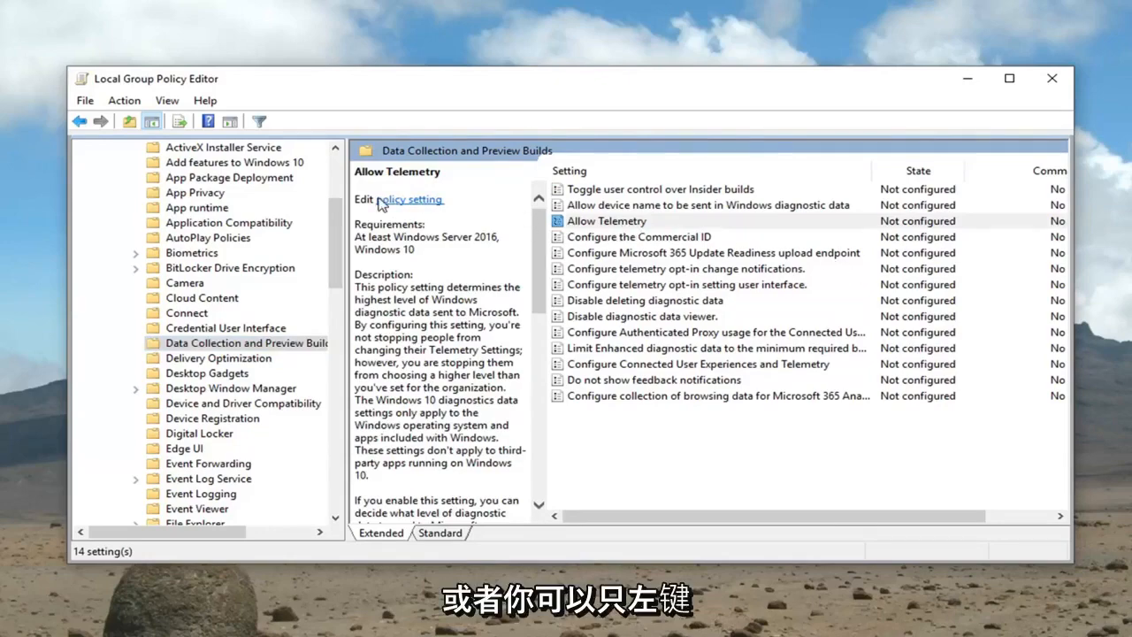
pyautogui.click(412, 198)
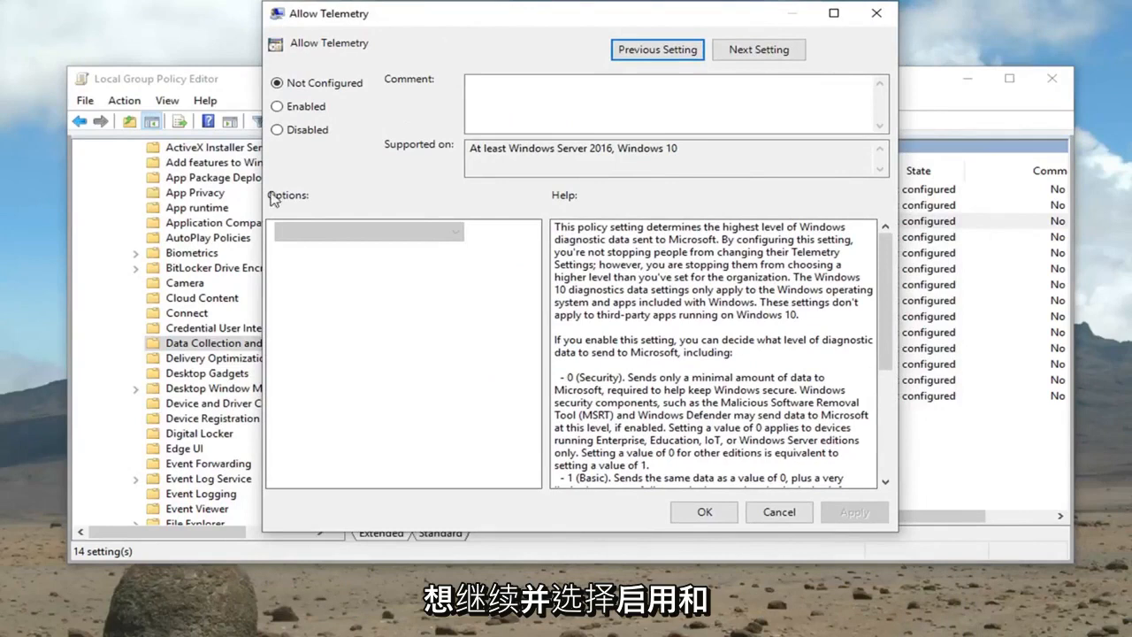
# Set Allow Telemetry to Enabled with option '2 - Enhanced' and confirm.
pyautogui.click(278, 106)
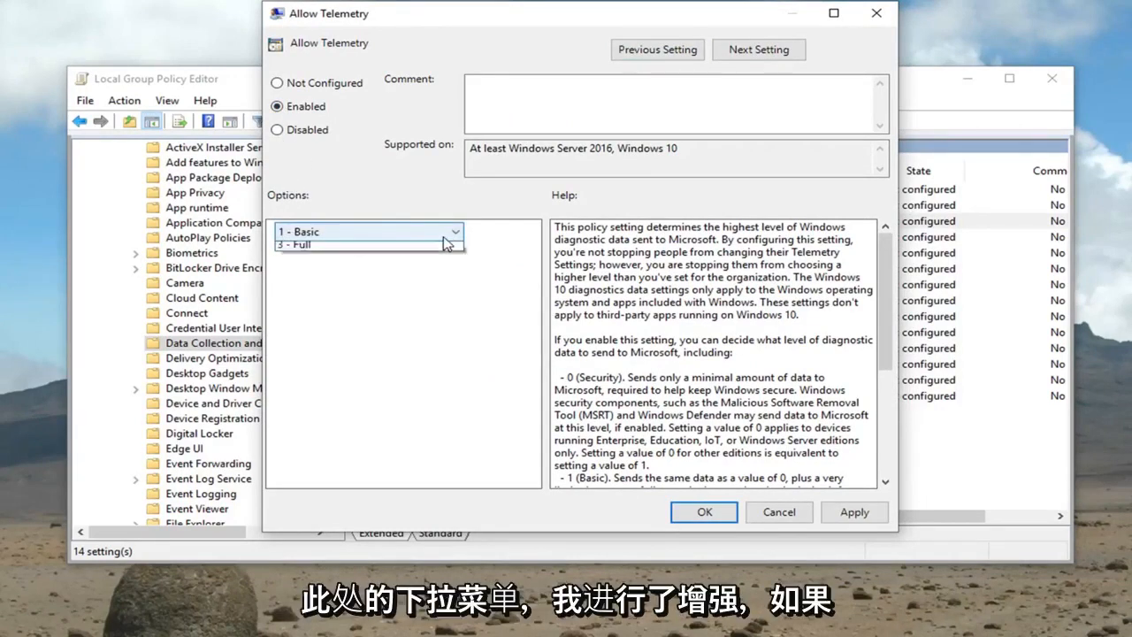
pyautogui.click(319, 230)
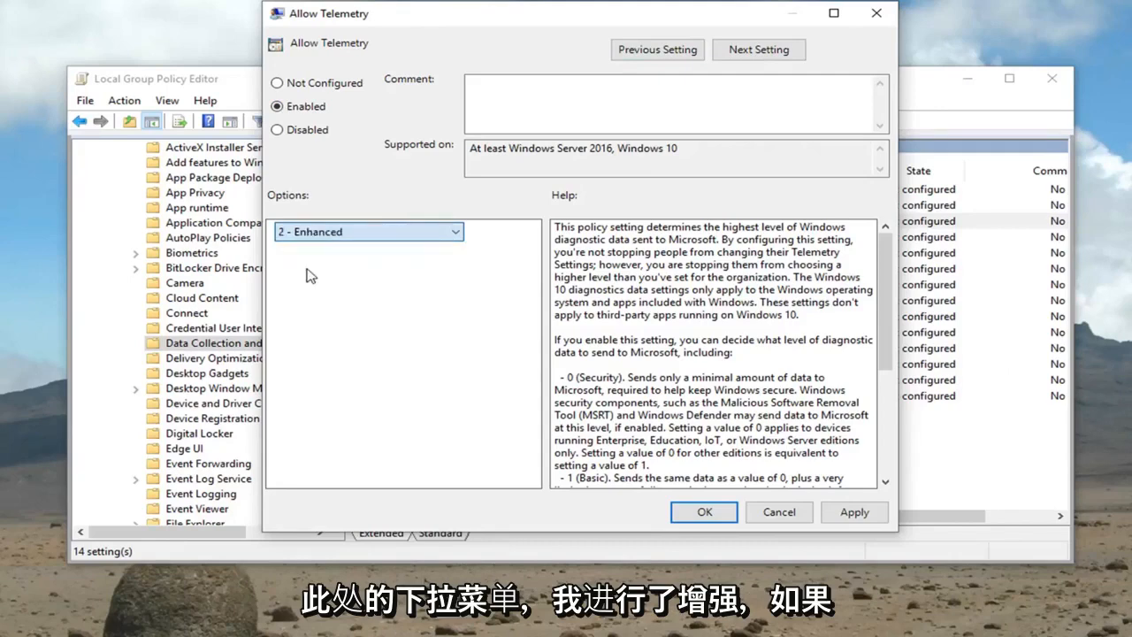
pyautogui.scroll(-3)
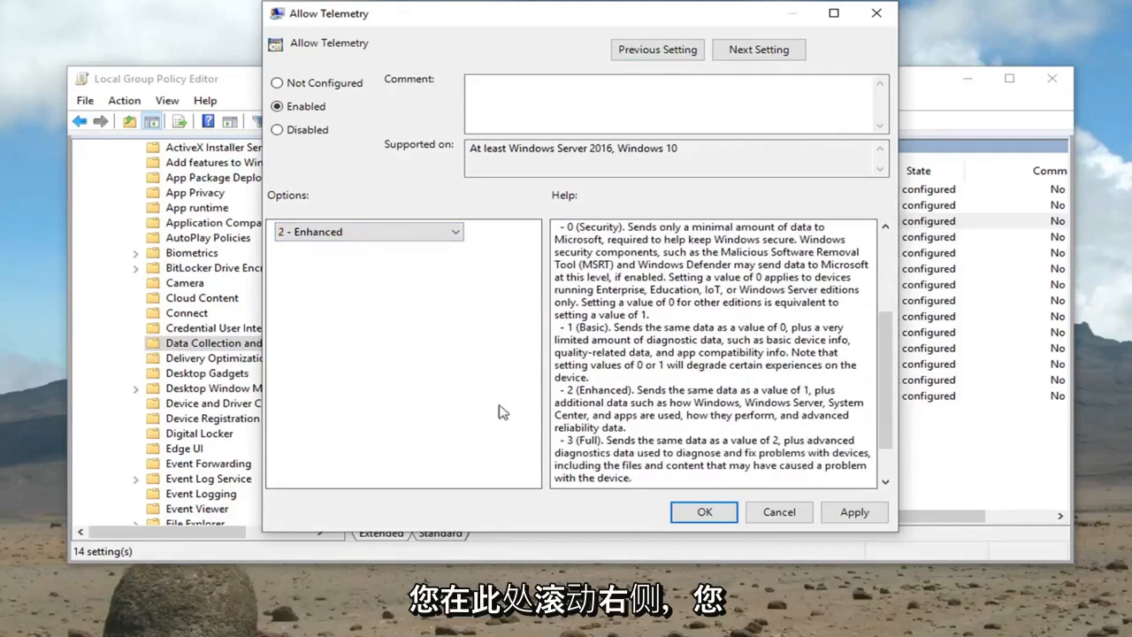
pyautogui.moveTo(924, 516)
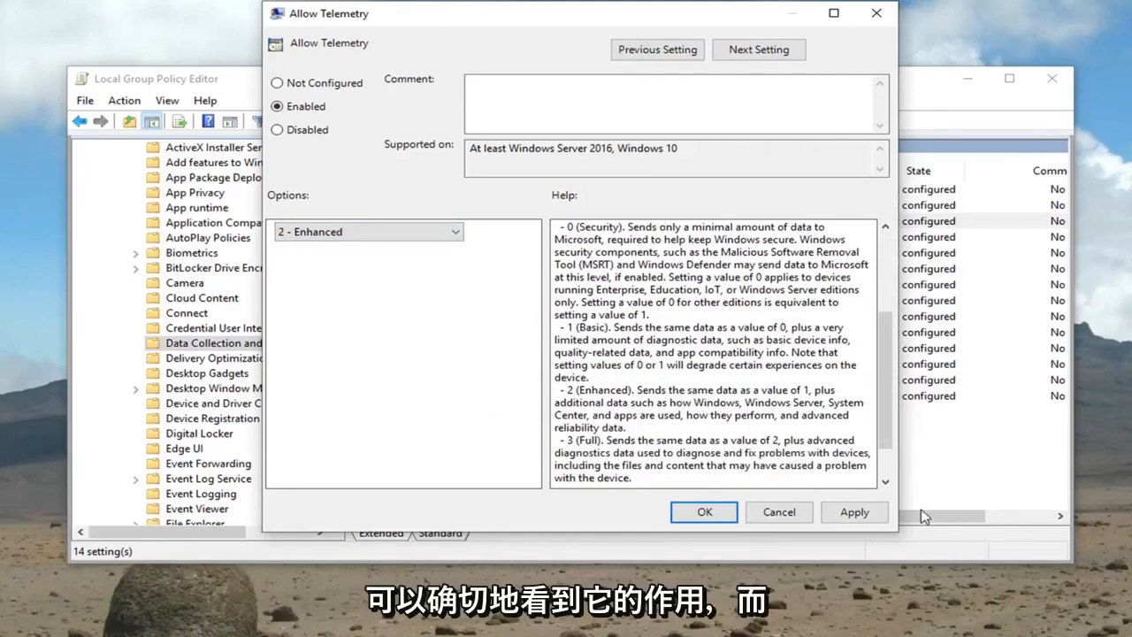
pyautogui.click(704, 513)
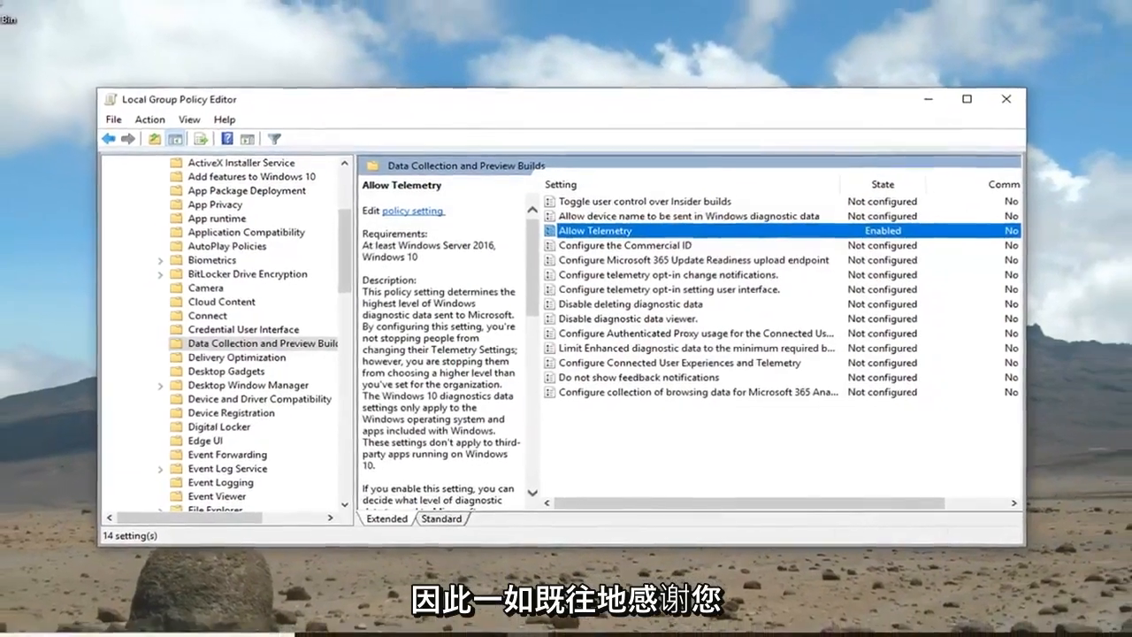
# Close the Local Group Policy Editor, leaving the bare desktop.
pyautogui.click(1005, 99)
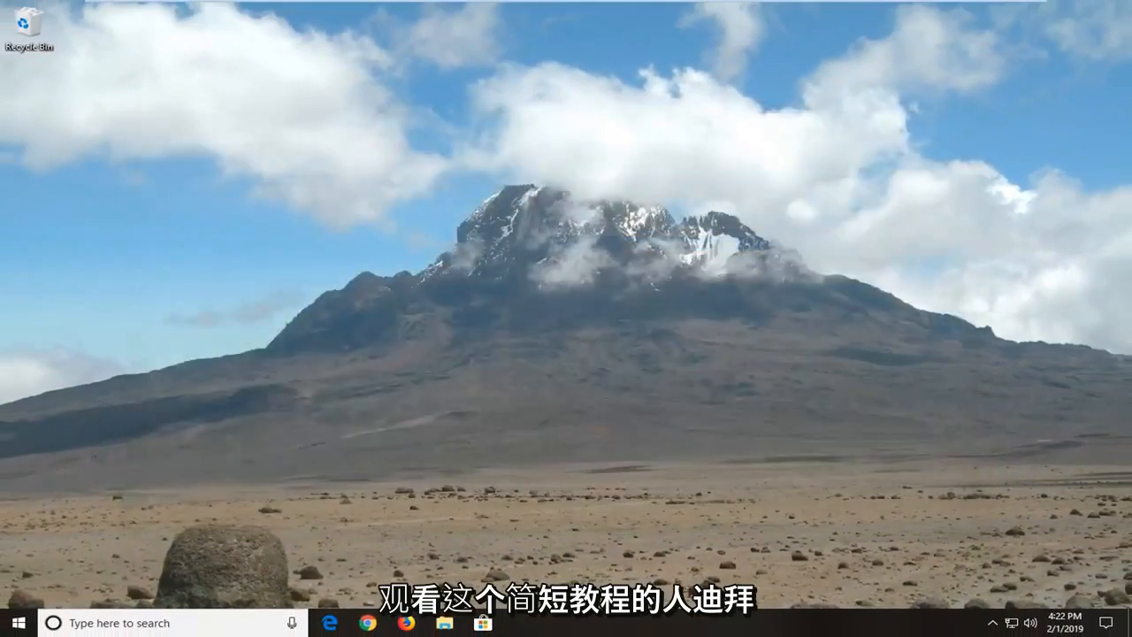